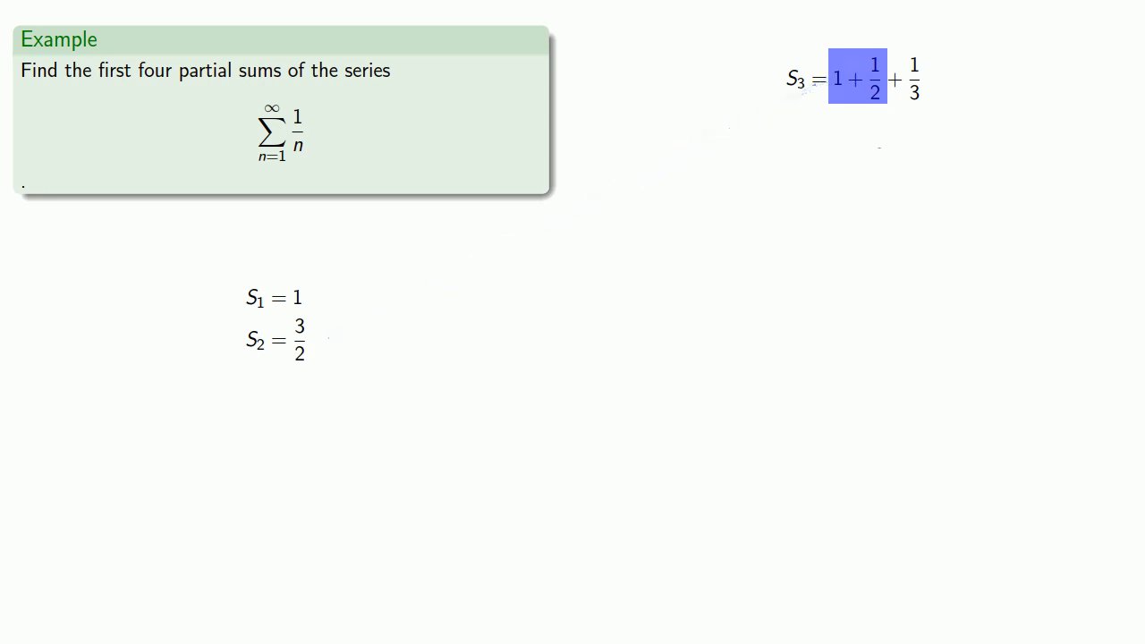
# Step: Draw a purple line linking the 3/2 of S2 toward the 1 + 1/2 terms of S3
pyautogui.moveTo(318, 344); pyautogui.dragTo(608, 213)
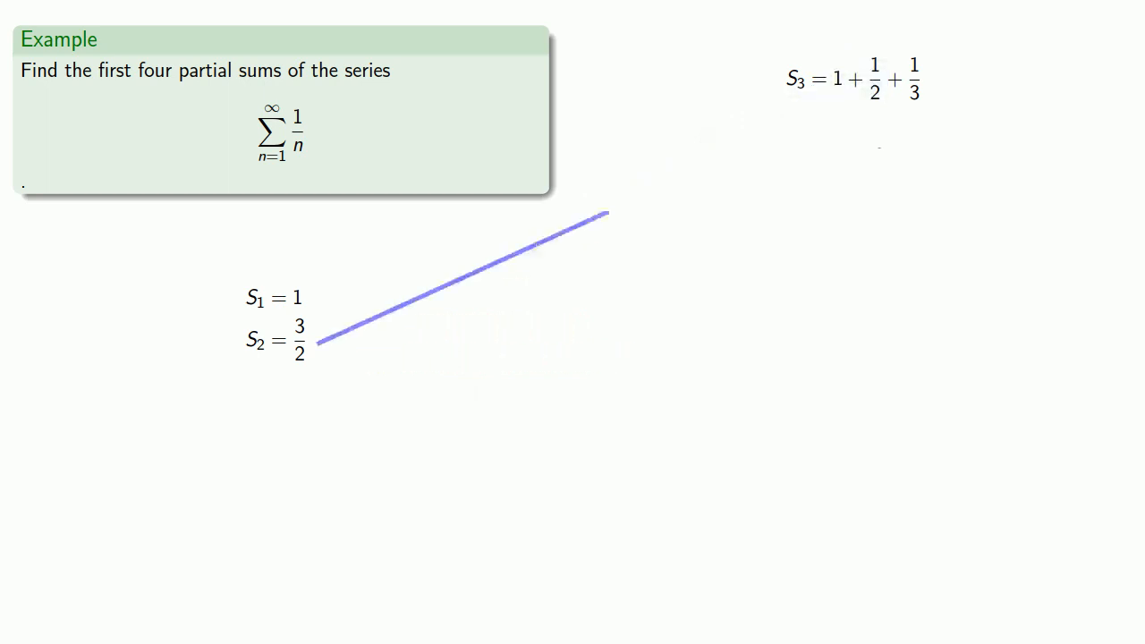